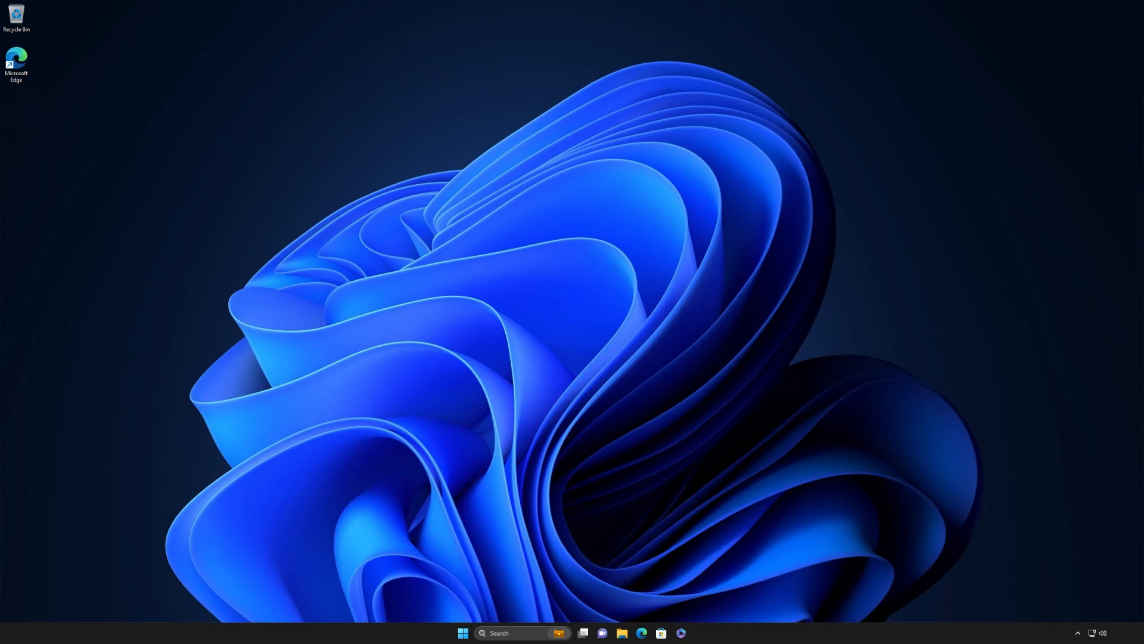
Launch the Settings app by searching 'settings' from the Start menu
left_click(463, 633)
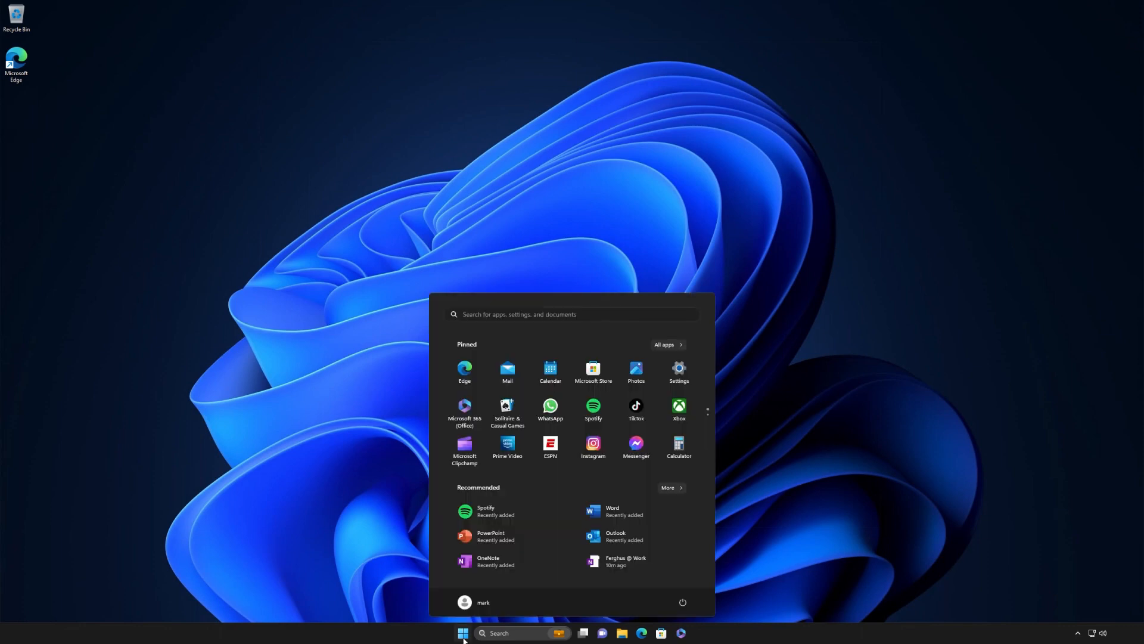
type("settings")
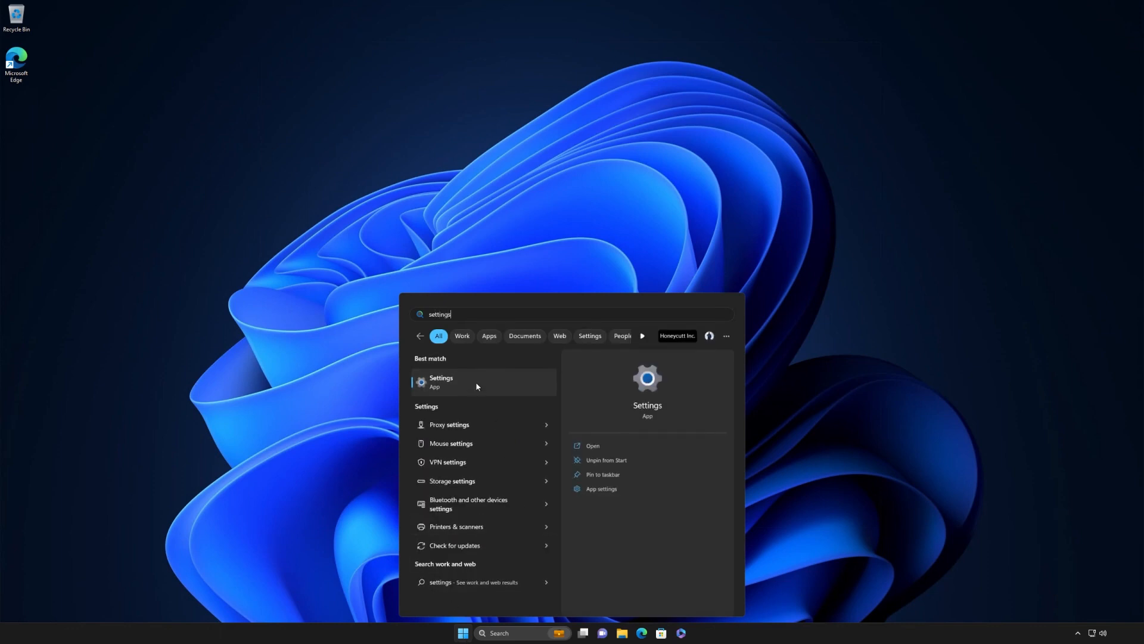
left_click(441, 381)
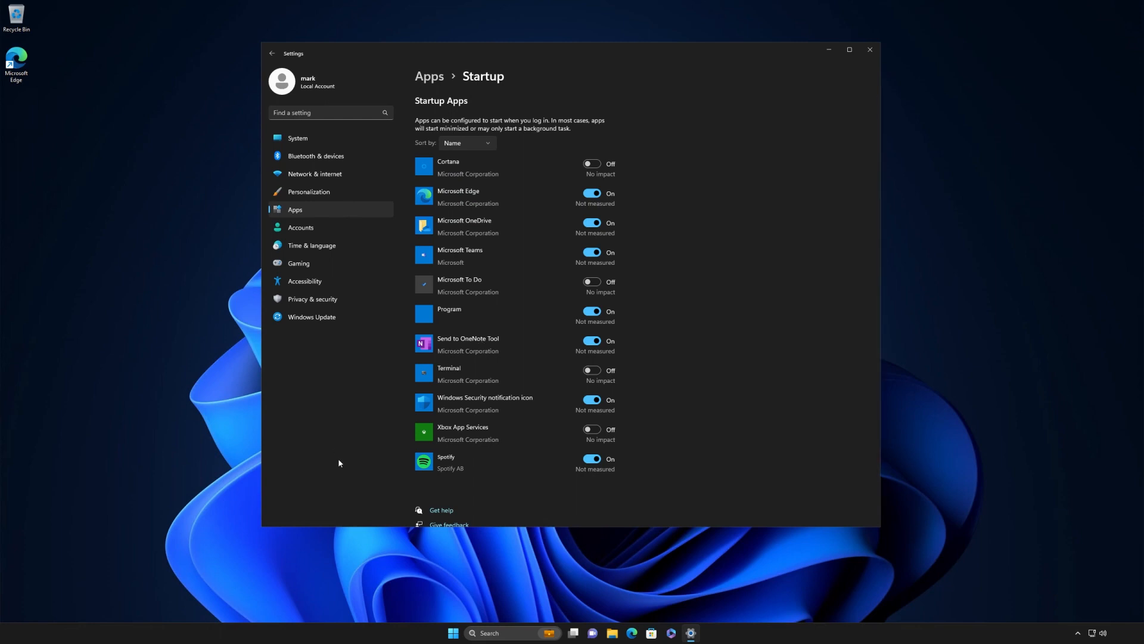
mouse_move(380, 491)
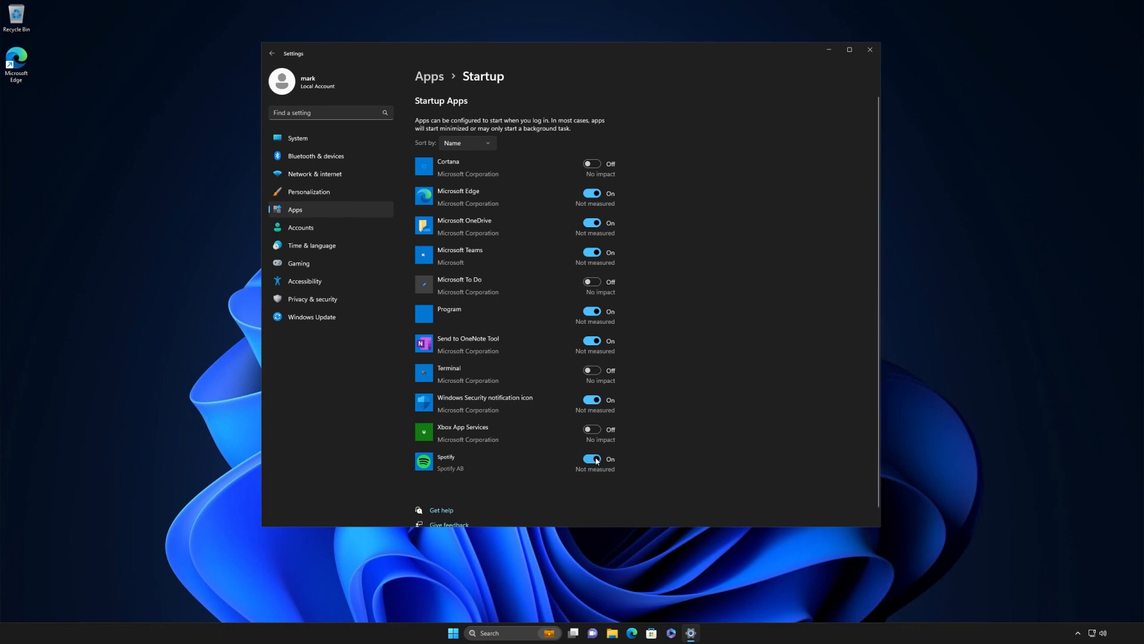
Select Apps > Startup in Settings to review the startup app toggles
left_click(592, 458)
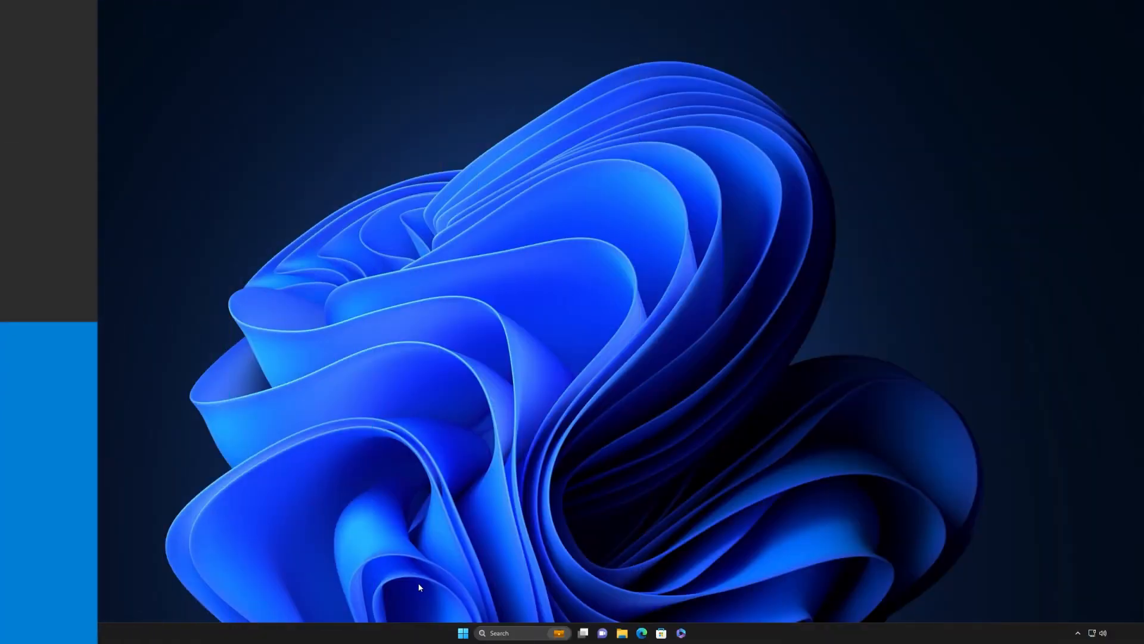
left_click(463, 633)
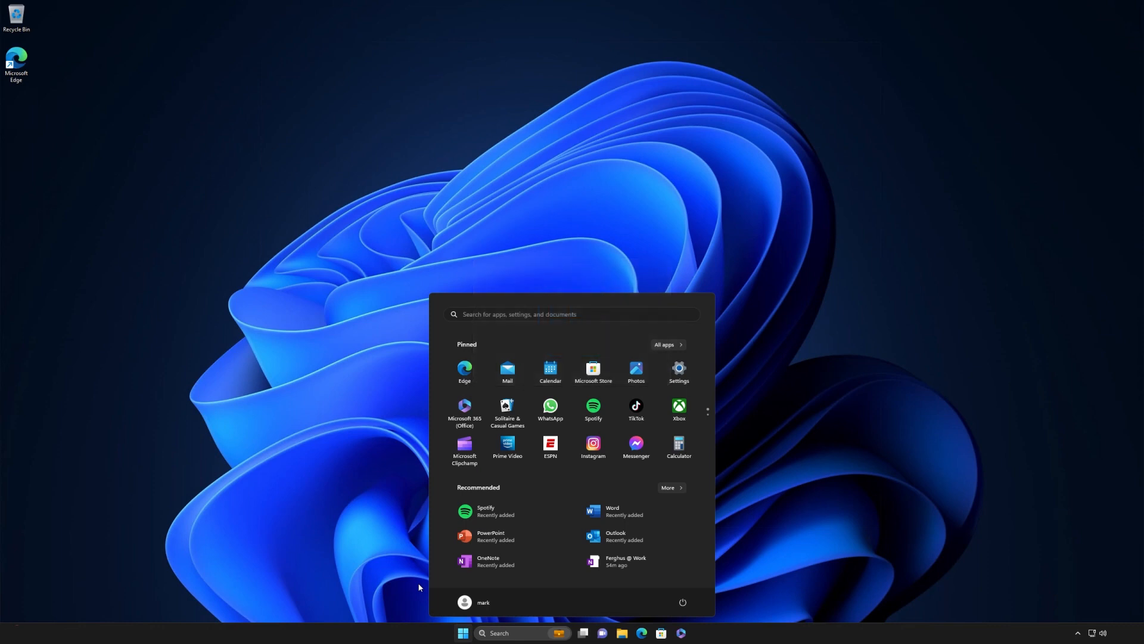
type("One")
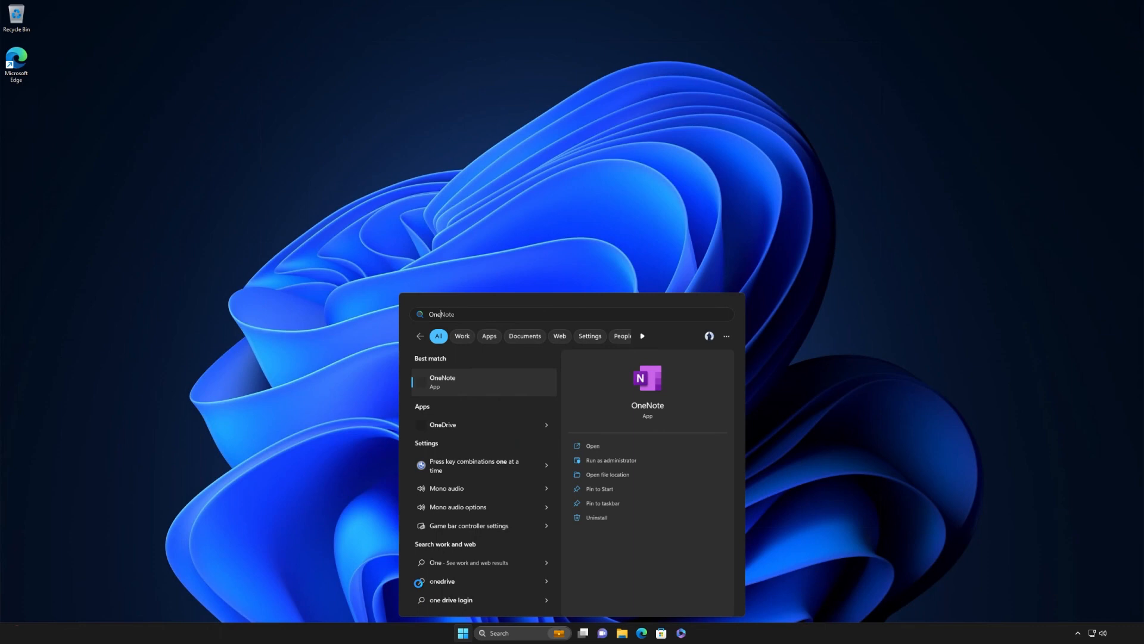
left_click(443, 381)
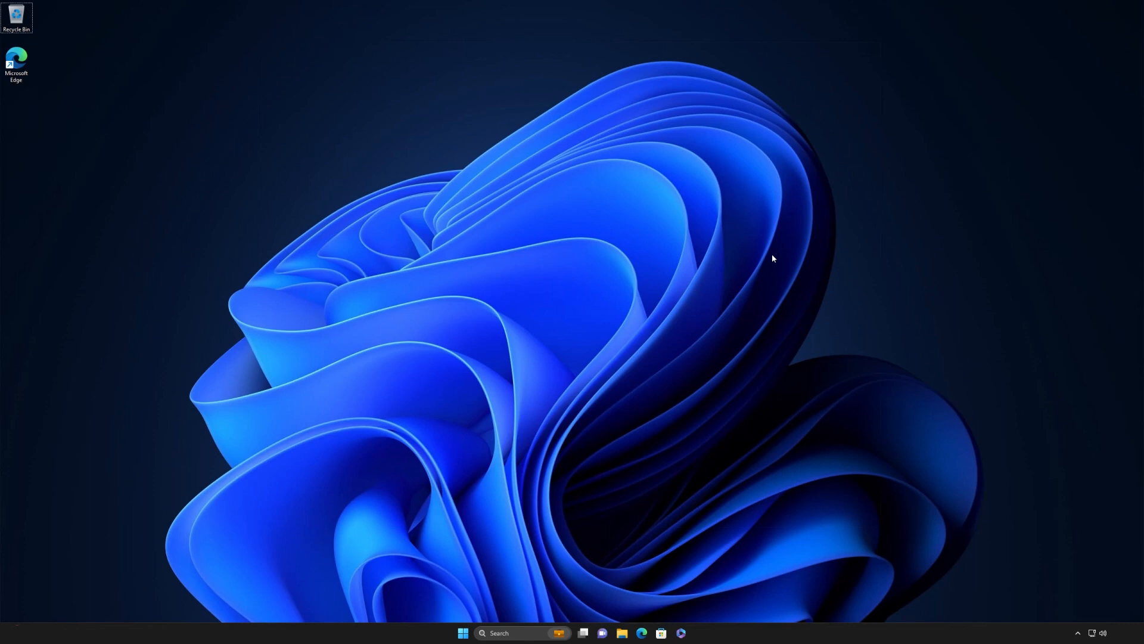
Search 'font size' from the Start menu
left_click(462, 633)
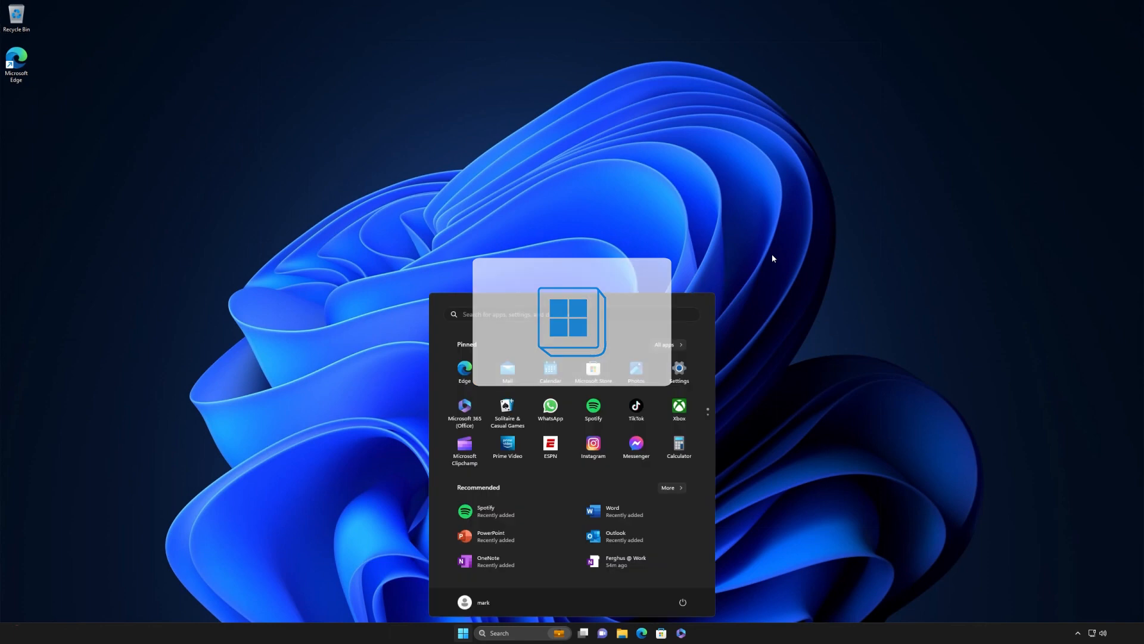
type("font size")
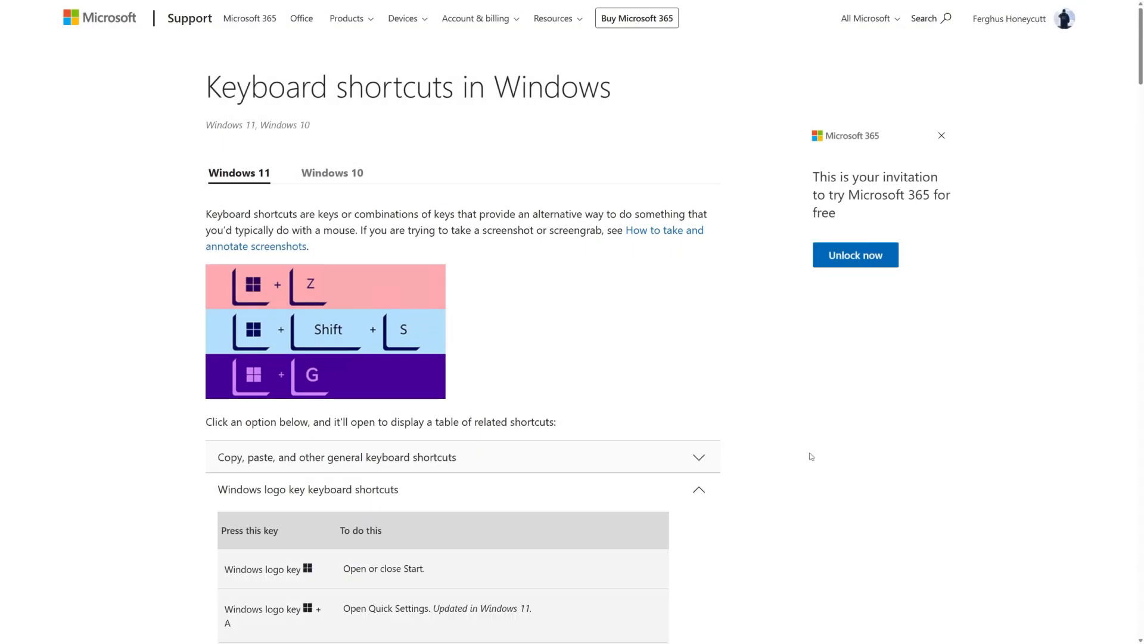
Scroll the Windows logo key shortcuts table down to the Windows + M entry
scroll("down", 3)
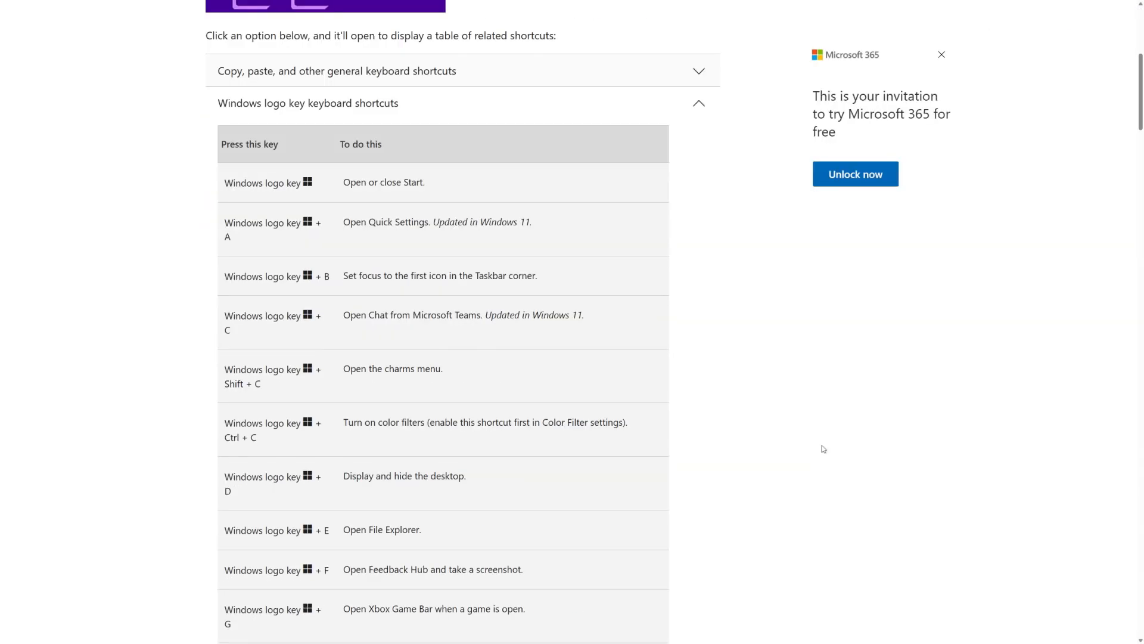
scroll("down", 3)
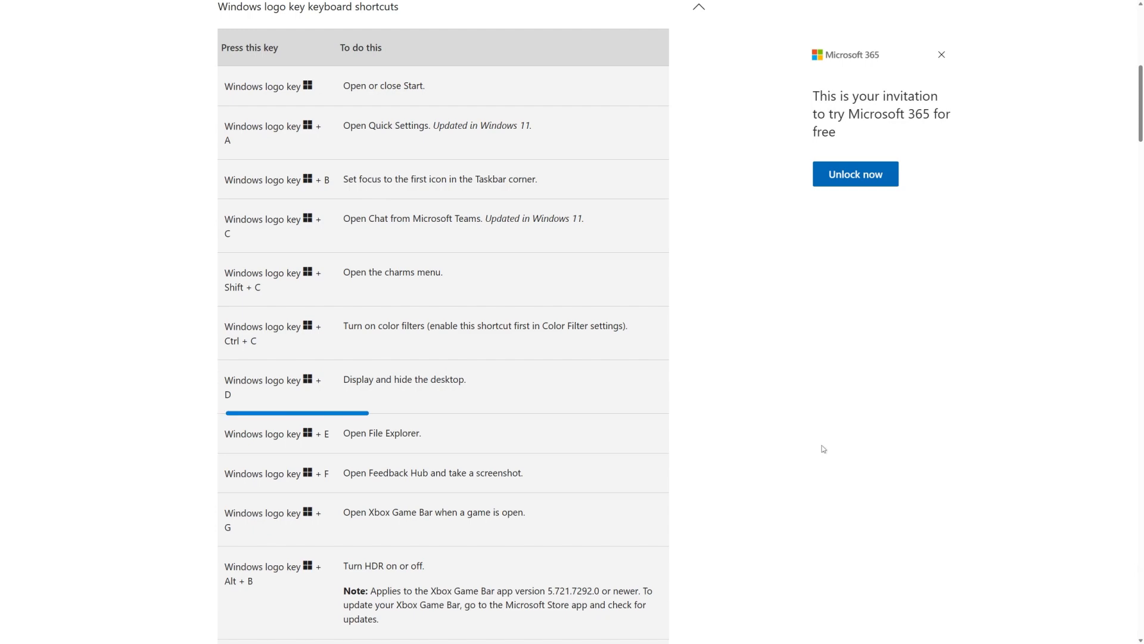
scroll("down", 3)
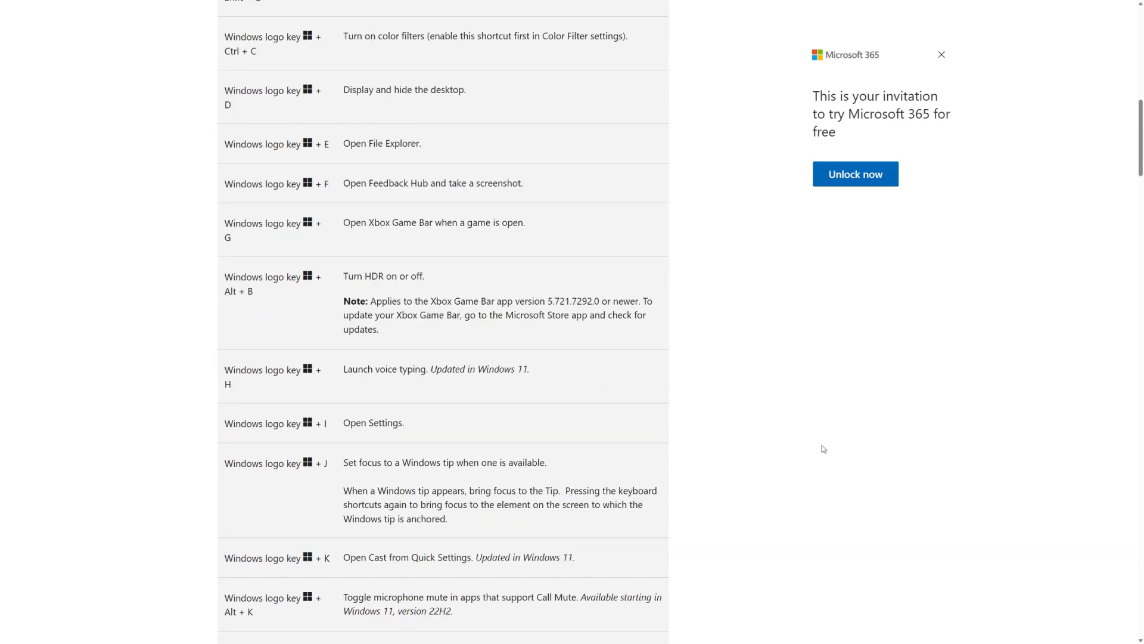
scroll("down", 3)
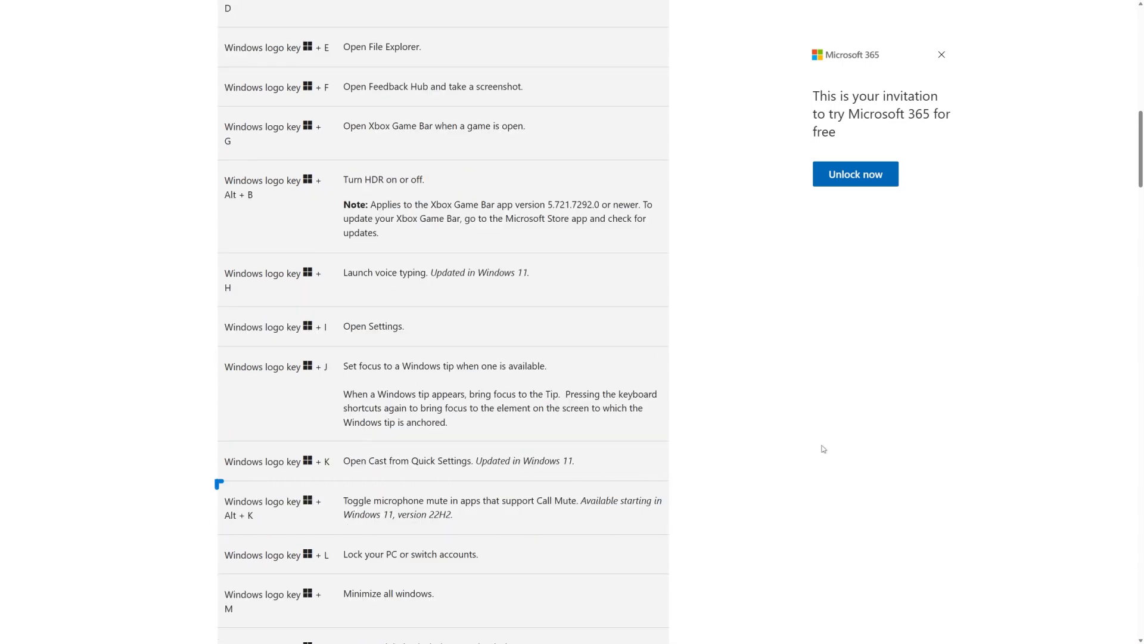